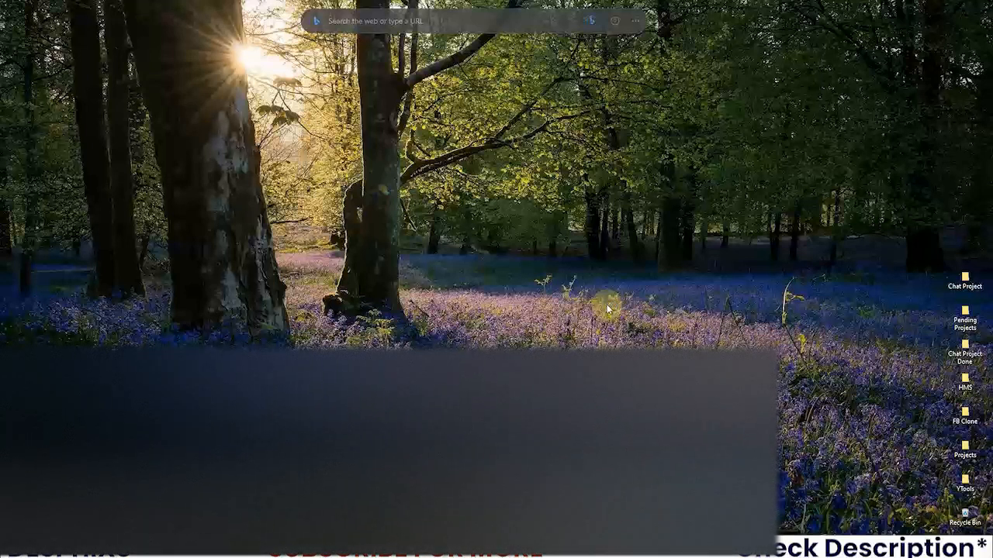
Switch from the desktop back to the VS Code window with views.py open
{"action": "key", "text": "Alt+Tab"}
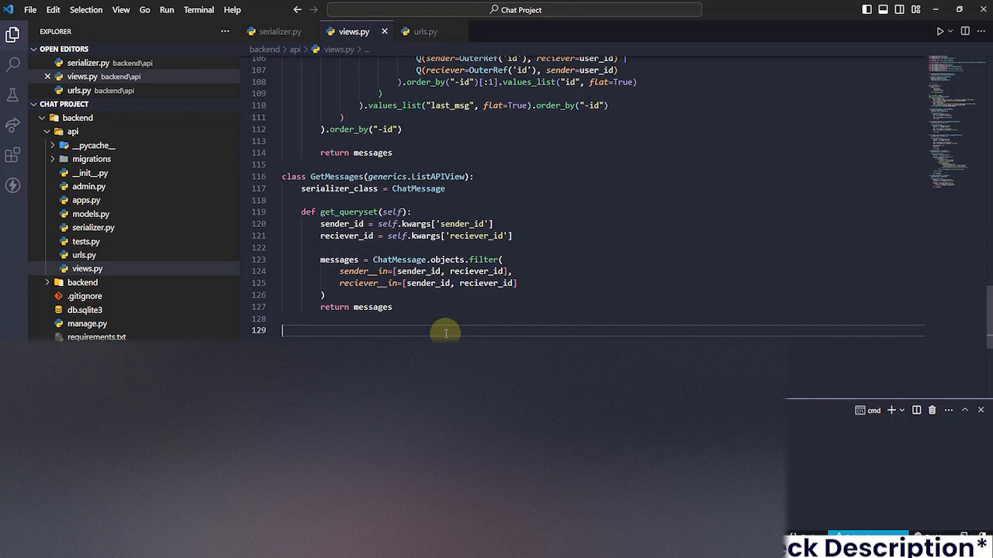
Write a SendMessage generics.CreateAPIView class with serializer_class = MessageSerializer in views.py
{"action": "type", "text": "class"}
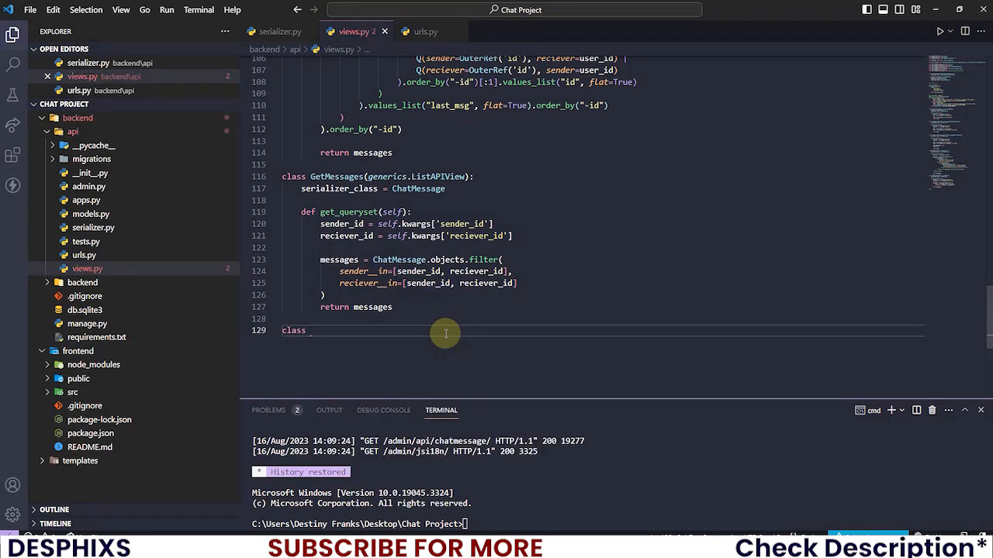
{"action": "type", "text": "SendMes"}
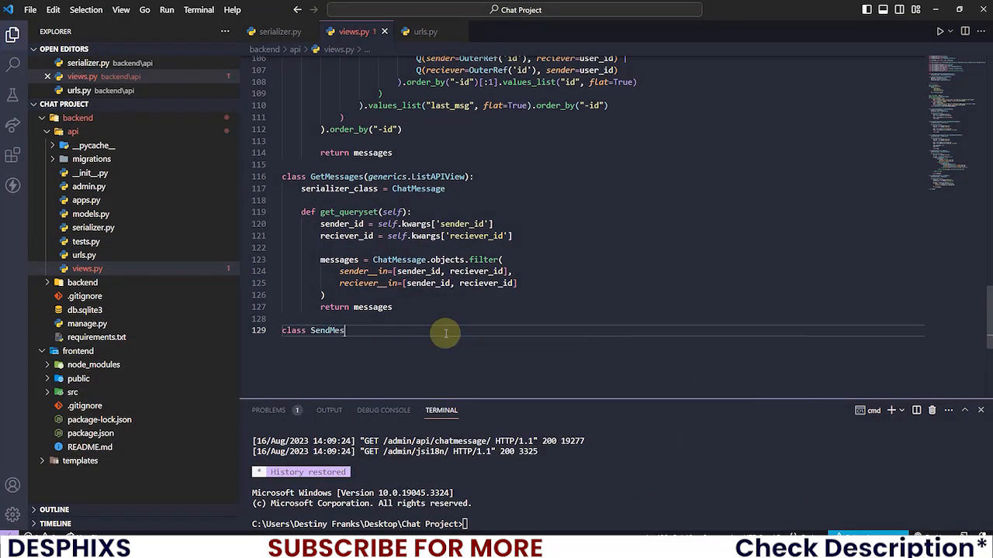
{"action": "type", "text": "sage()"}
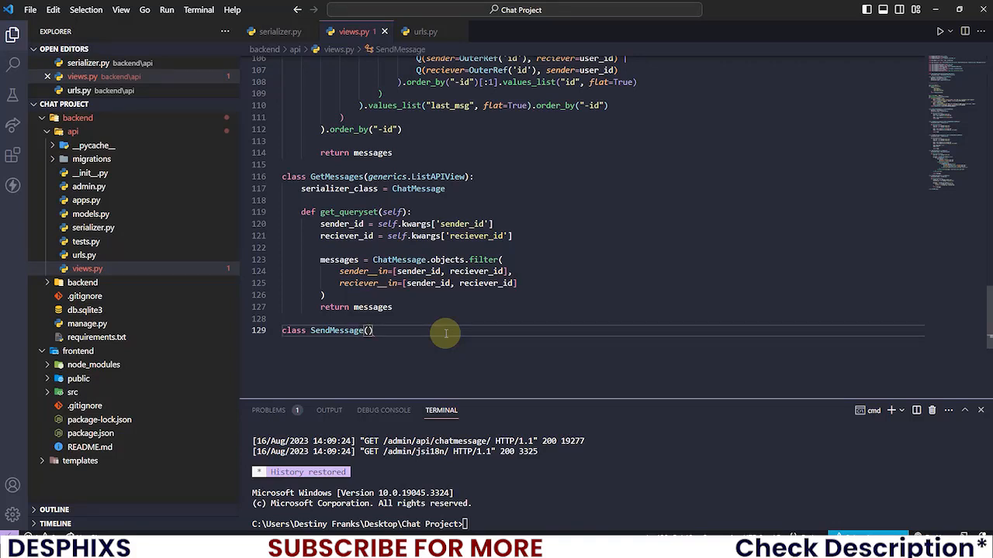
{"action": "type", "text": "generics"}
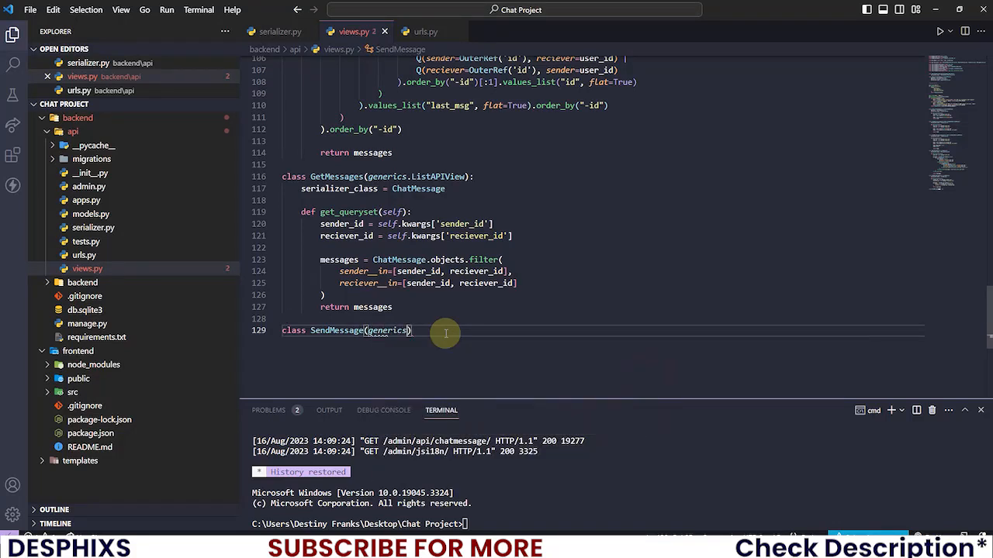
{"action": "type", "text": "CreateAPIView"}
{"action": "type", "text": "serializer_class ="}
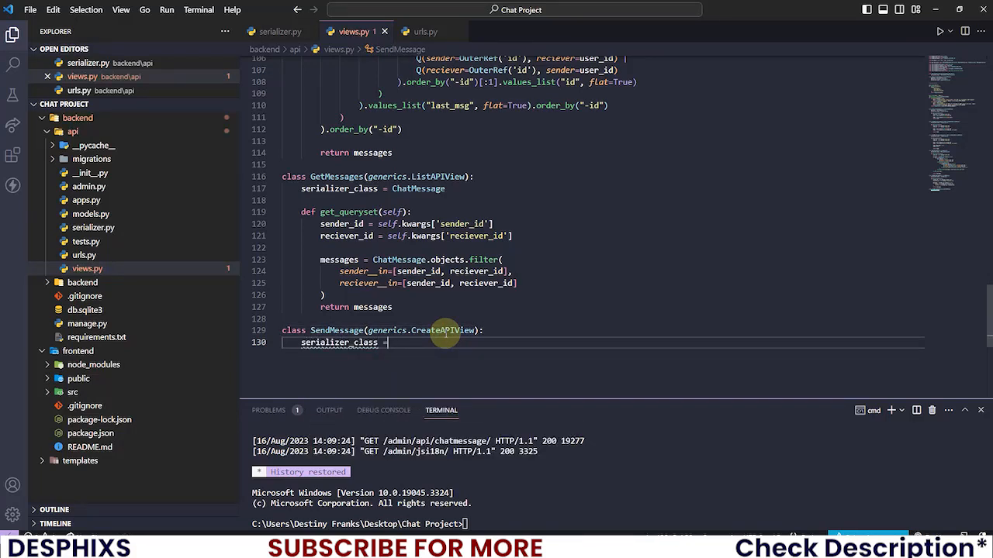
{"action": "type", "text": "MessageSerializer"}
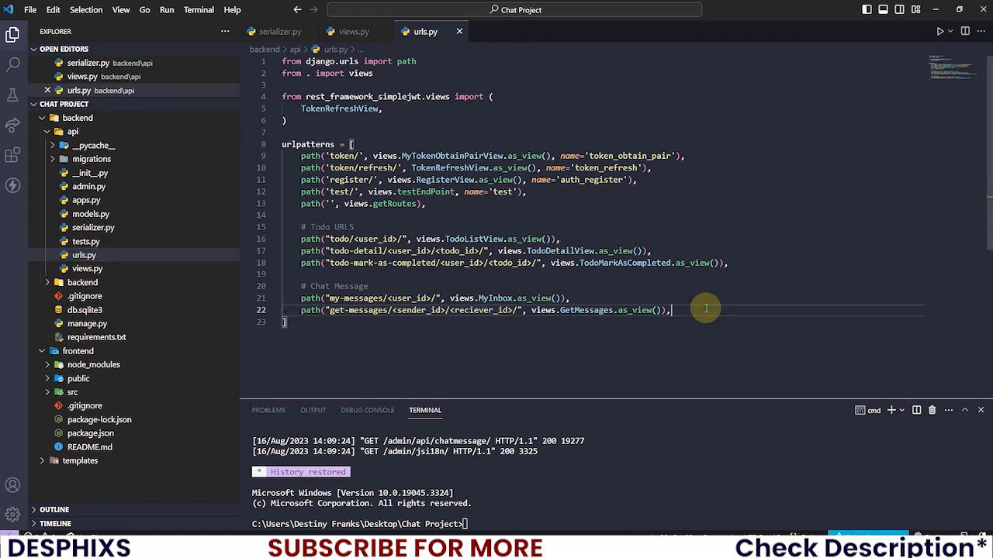
Add a urlpatterns line routing send-messages/ to views.SendMessage.as_view()
{"action": "key", "text": "Enter"}
{"action": "type", "text": "python"}
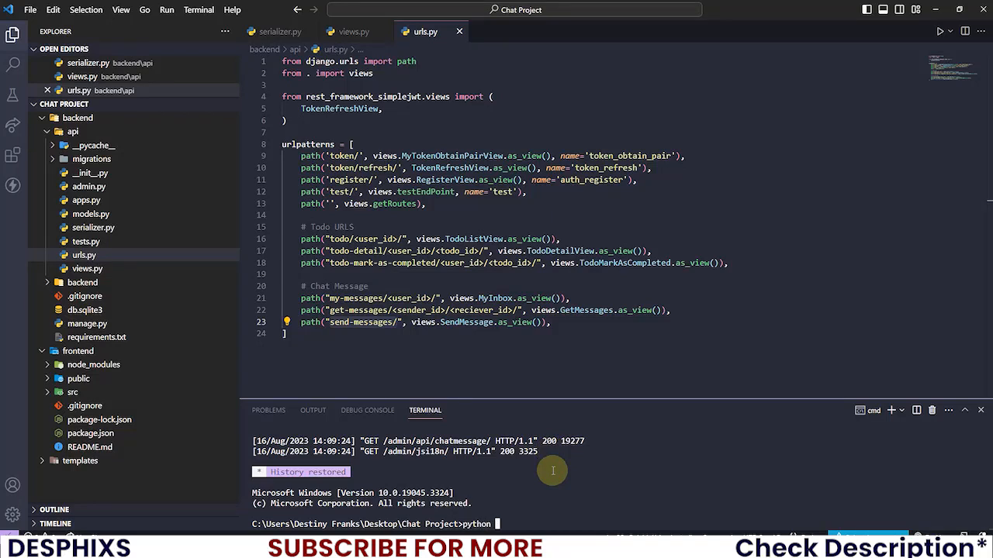
Run python manage.py runserver and open serializer.py to fix the ModelSerializer error
{"action": "type", "text": "manage.py runse"}
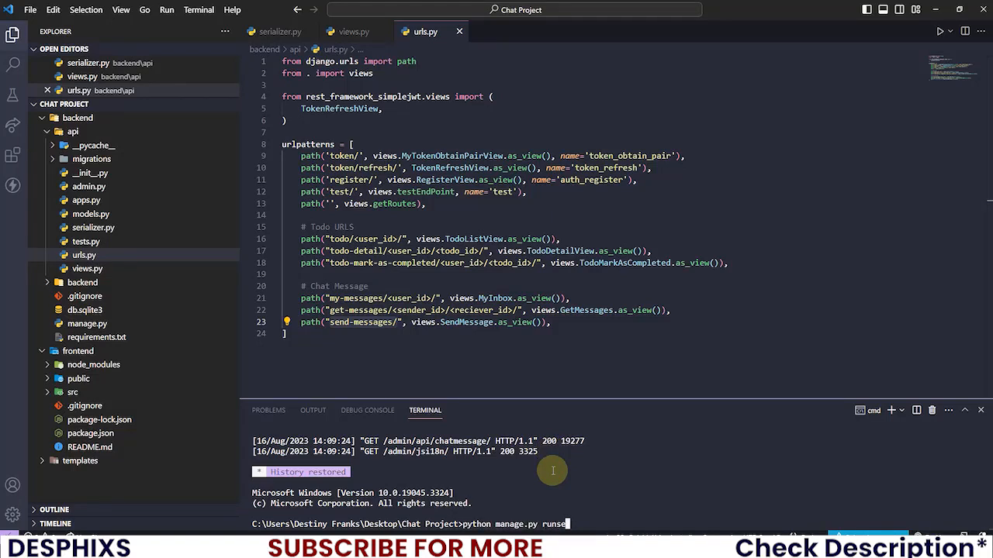
{"action": "key", "text": "Enter"}
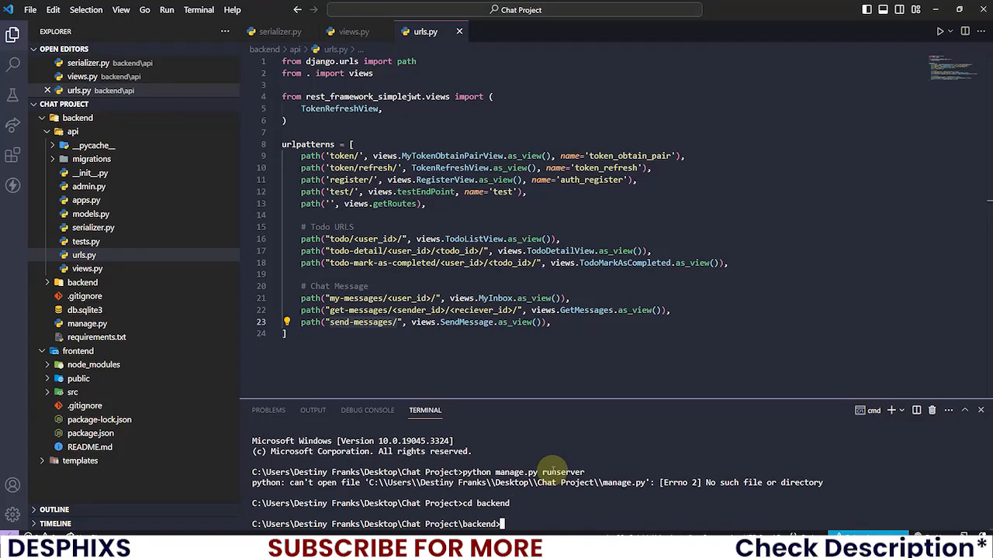
{"action": "type", "text": "python manage.py runserver"}
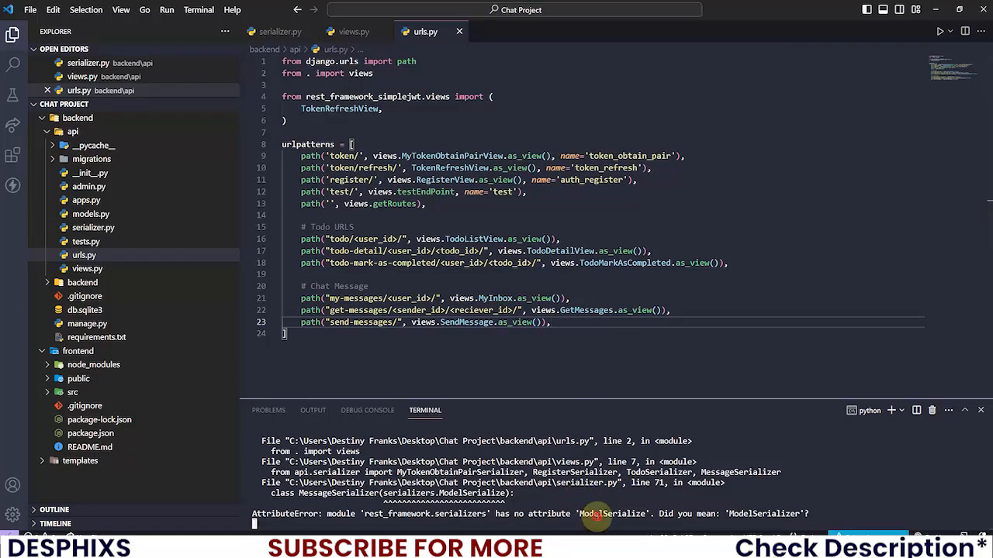
{"action": "mouse_move", "coordinate": [278, 34]}
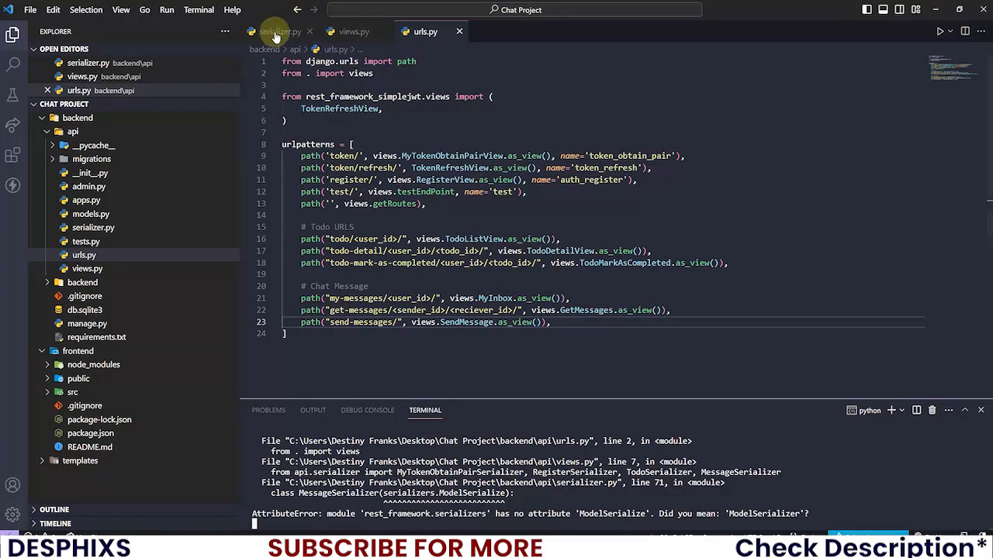
{"action": "left_click", "coordinate": [275, 31]}
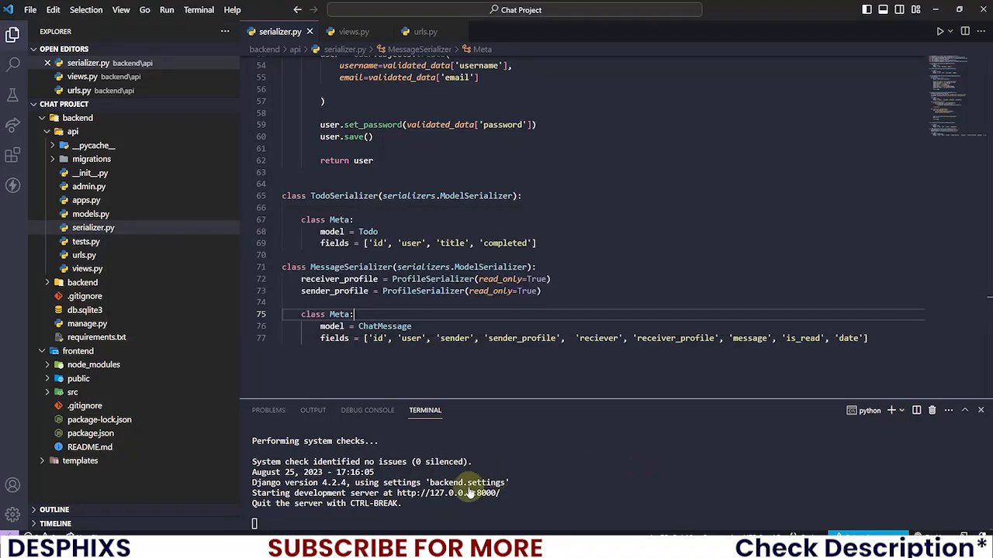
{"action": "mouse_move", "coordinate": [459, 493]}
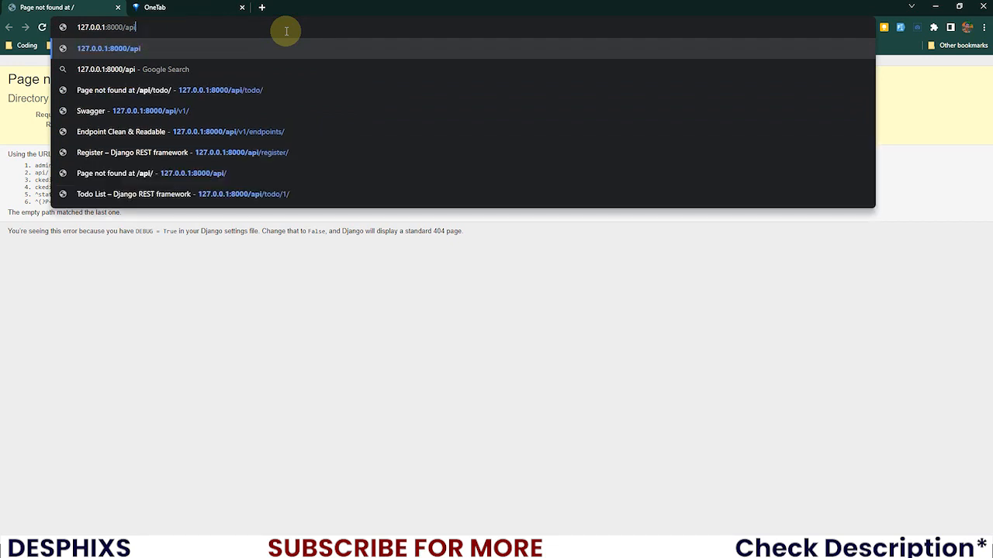
Browse to /api/send-message/, then pick the correct send-messages route from the 404 list
{"action": "type", "text": "/se"}
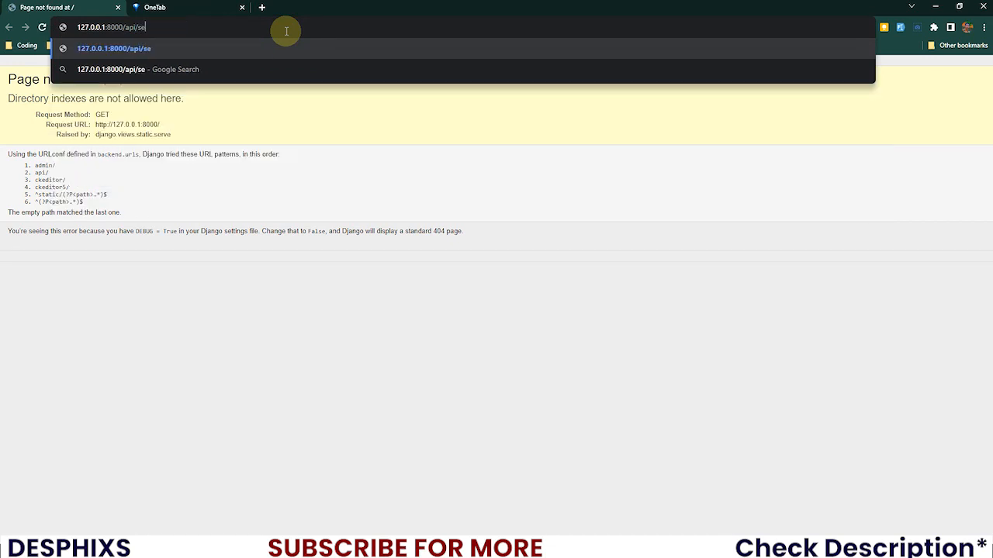
{"action": "type", "text": "nd-message/"}
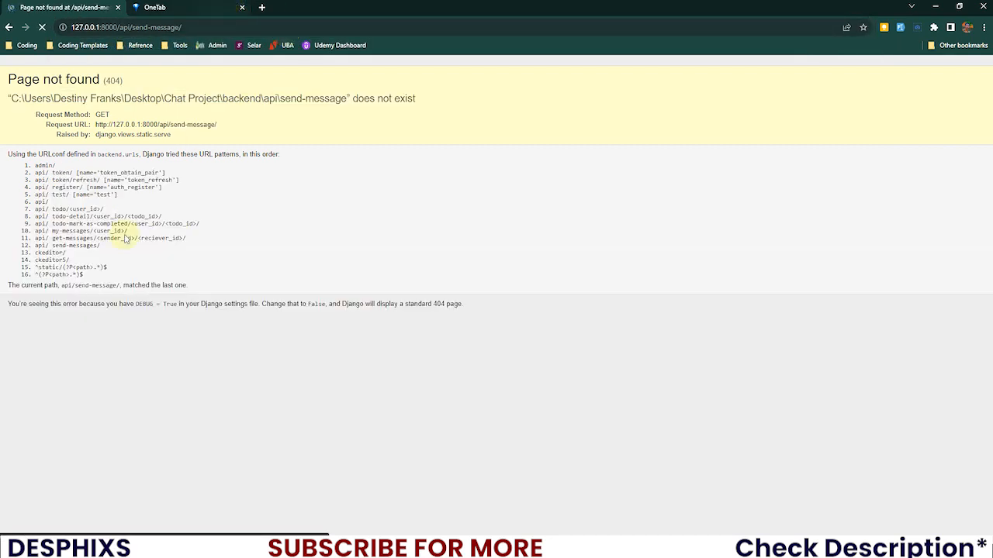
{"action": "left_click_drag", "start_coordinate": [31, 172], "coordinate": [127, 252]}
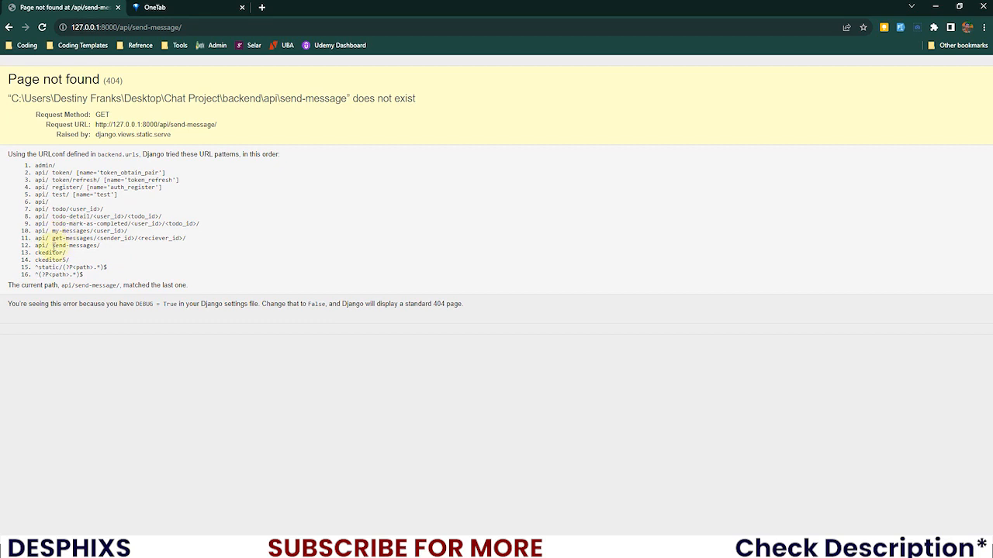
{"action": "double_click", "coordinate": [73, 246]}
{"action": "type", "text": "s"}
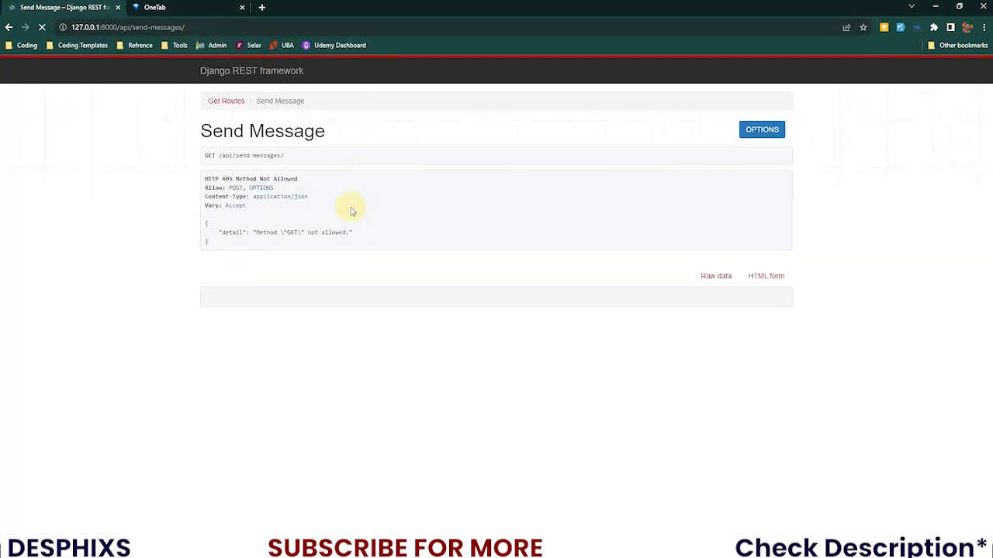
Show the POST form, opening the admin login in a second tab
{"action": "left_click", "coordinate": [765, 275]}
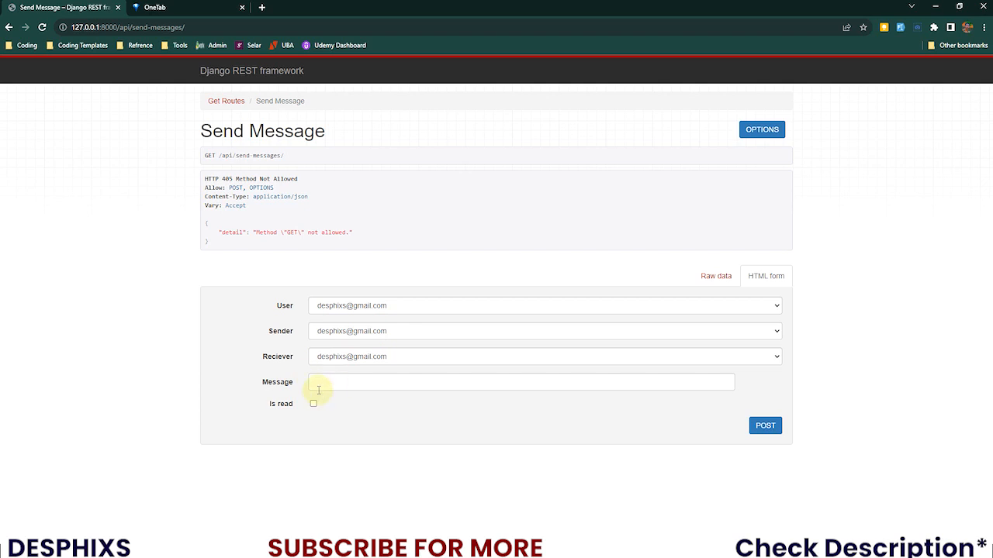
{"action": "mouse_move", "coordinate": [227, 48]}
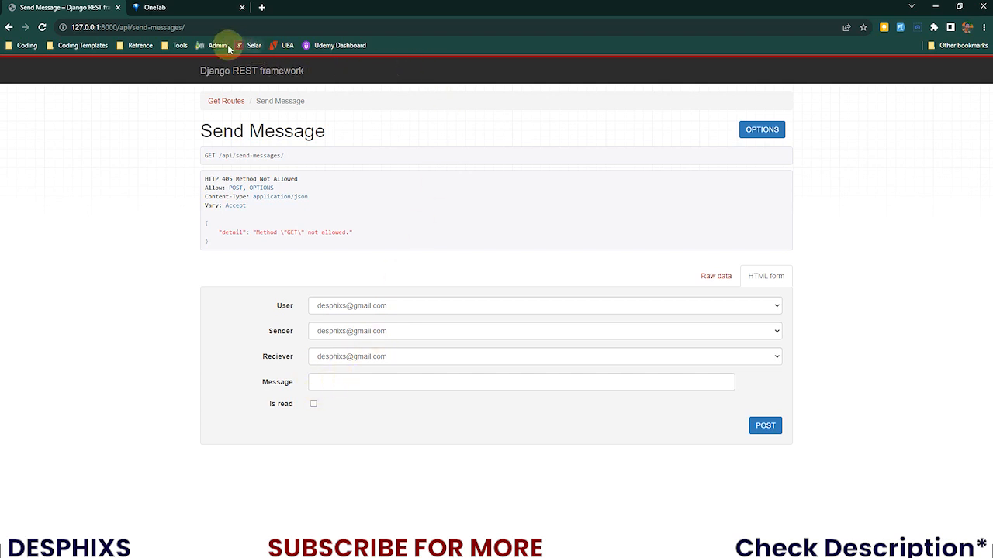
{"action": "mouse_move", "coordinate": [269, 118]}
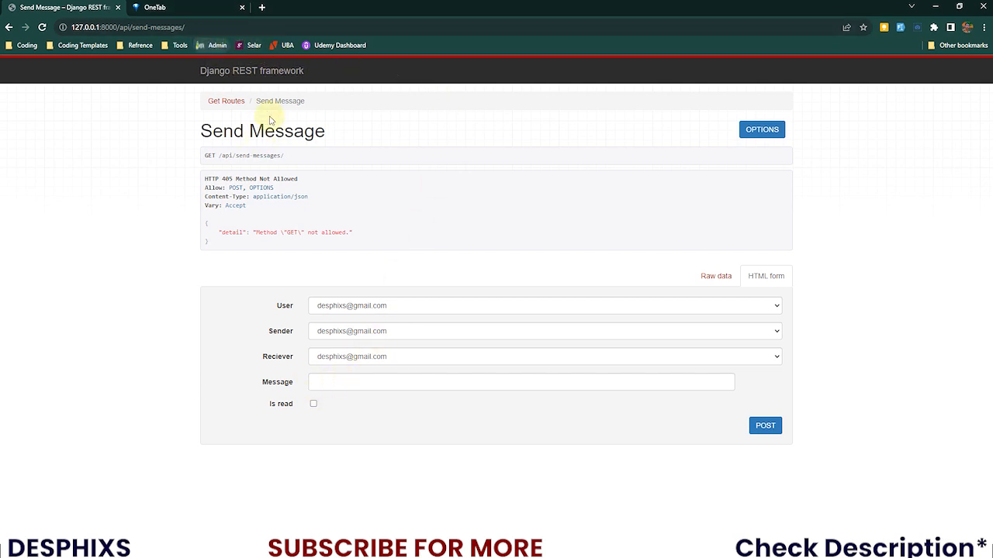
{"action": "left_click", "coordinate": [215, 45]}
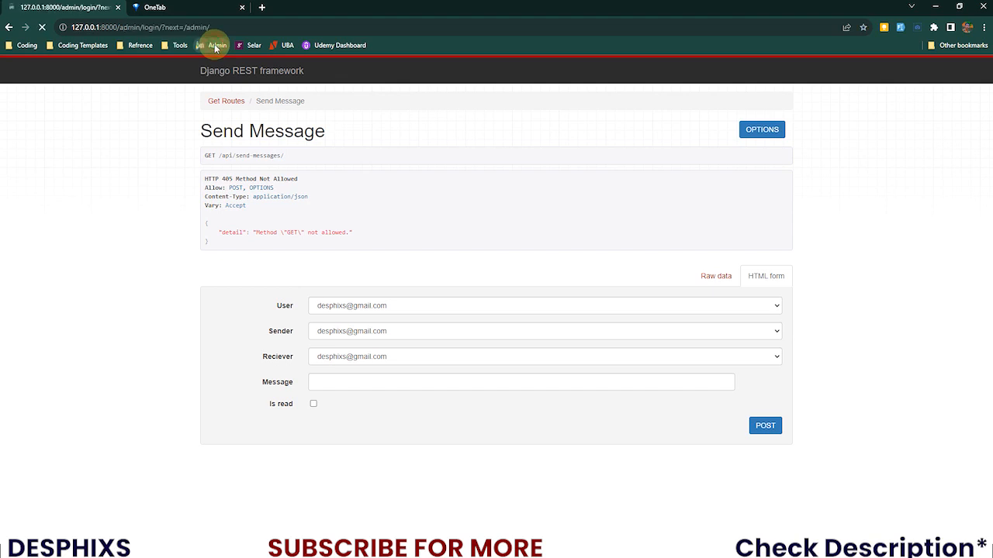
{"action": "left_click", "coordinate": [218, 45]}
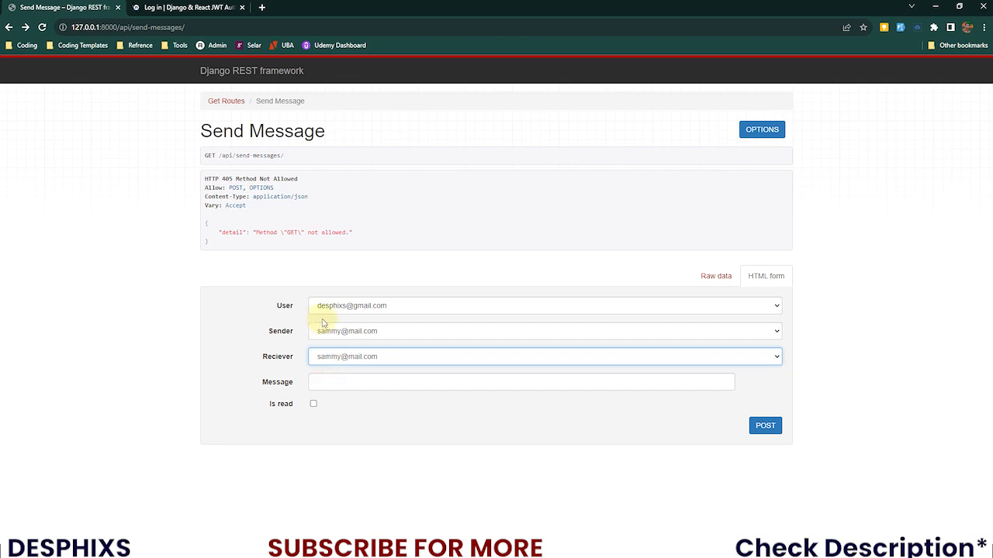
Pick a sender and POST 'Hello, sending a message using the browsable api view'
{"action": "left_click", "coordinate": [541, 331]}
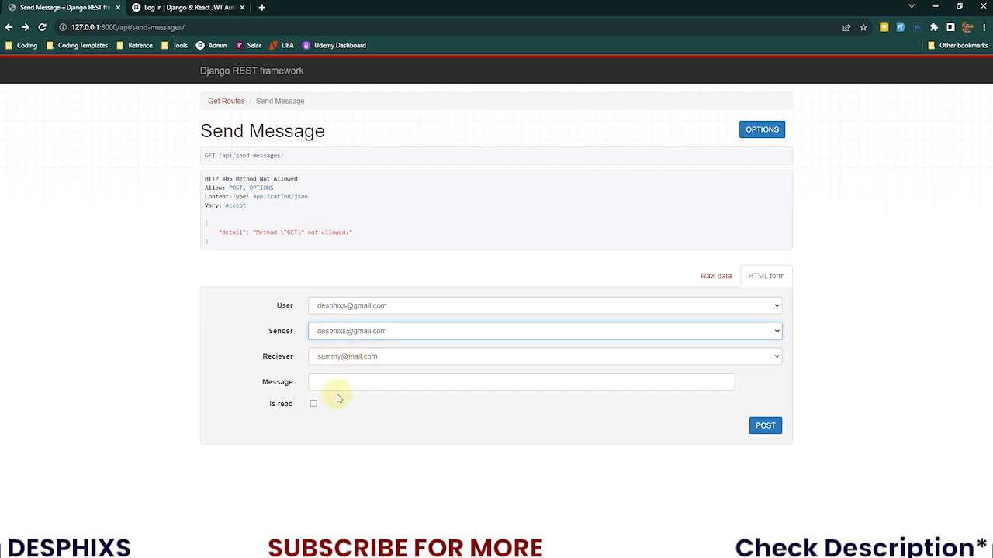
{"action": "type", "text": "Hello Sammy"}
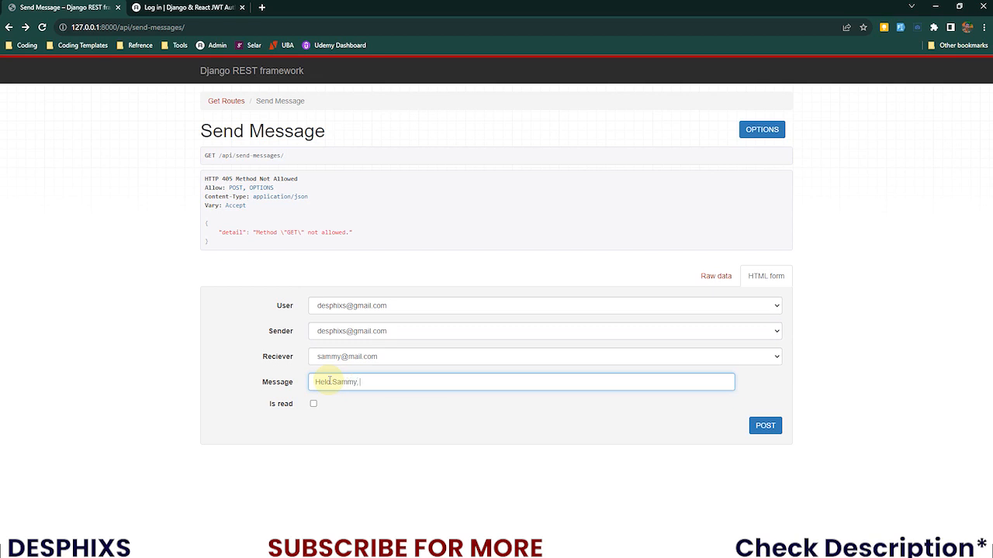
{"action": "type", "text": ", sending a mes"}
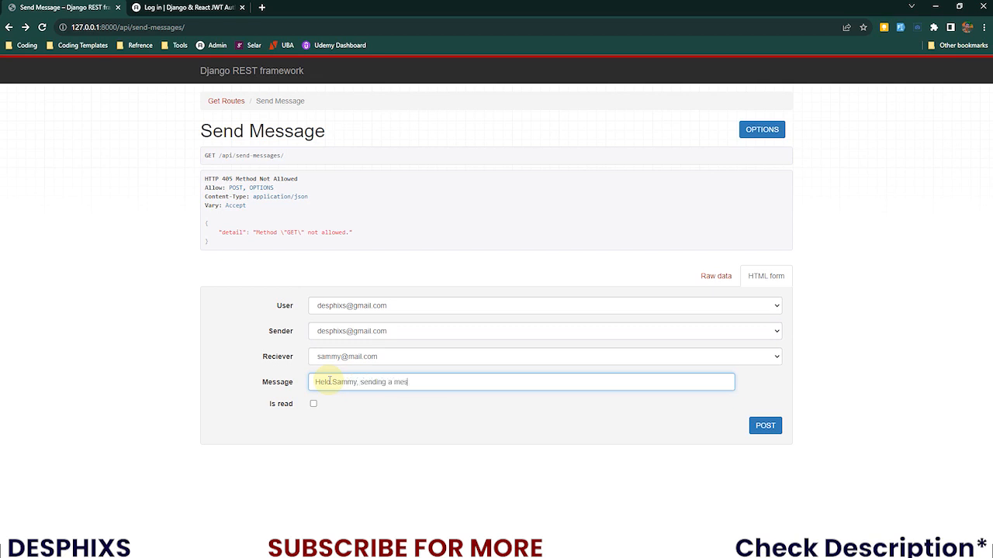
{"action": "type", "text": "using the brow"}
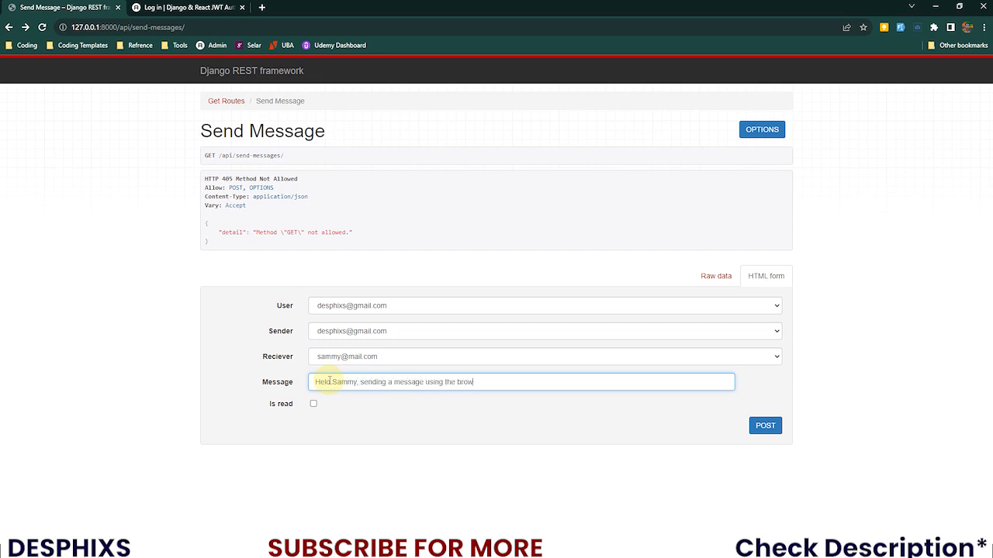
{"action": "type", "text": "sable api"}
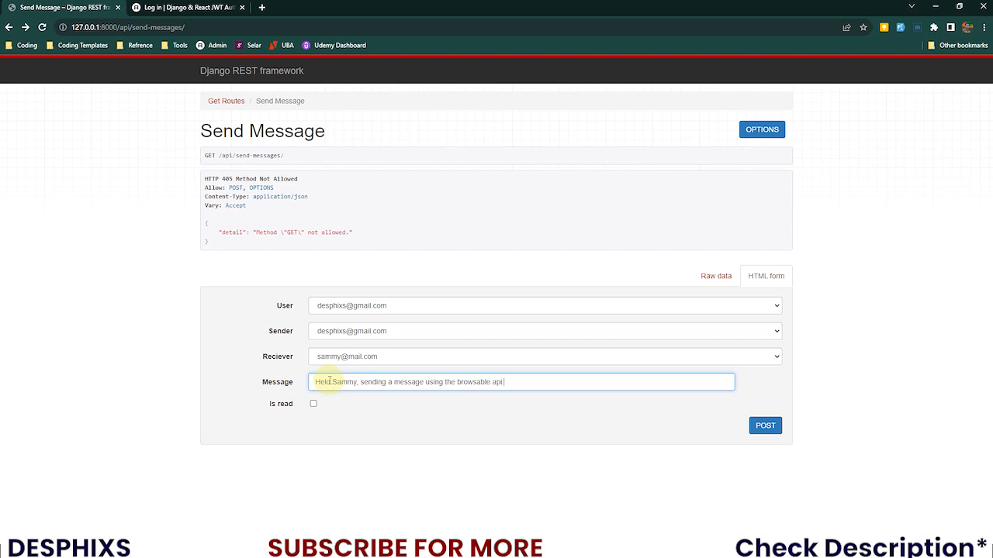
{"action": "type", "text": "view"}
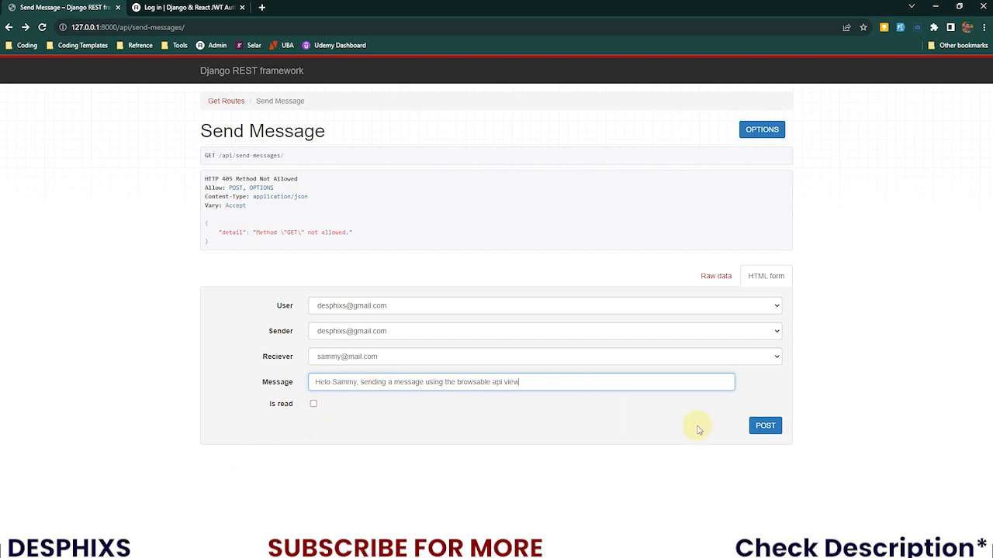
{"action": "left_click", "coordinate": [765, 426]}
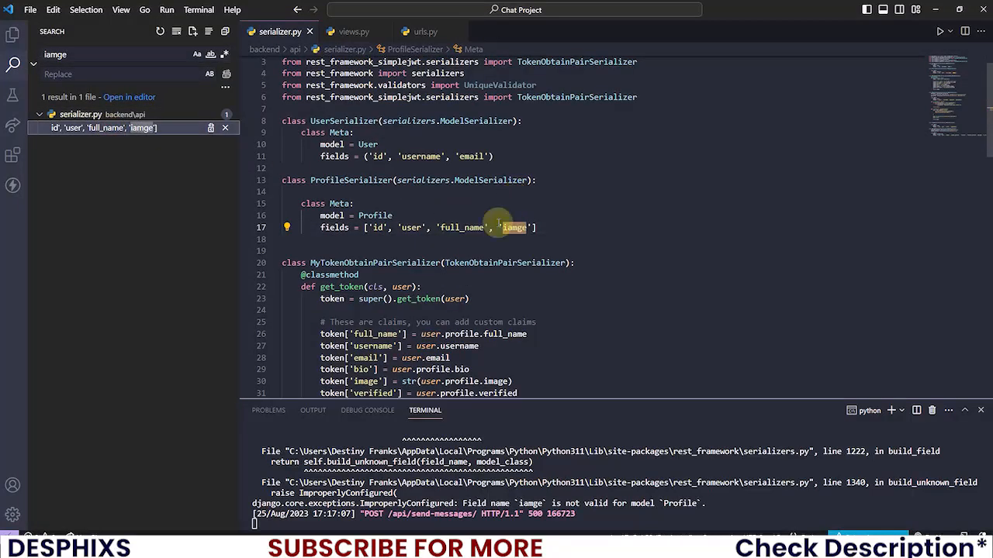
Rename the 'iamge' field to 'image' in ProfileSerializer's Meta fields
{"action": "double_click", "coordinate": [515, 227]}
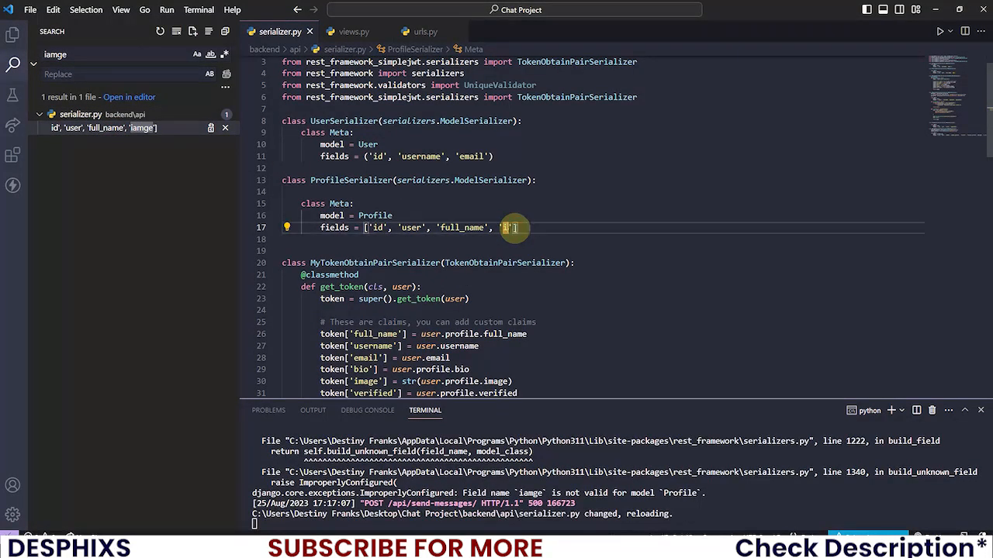
{"action": "type", "text": "image"}
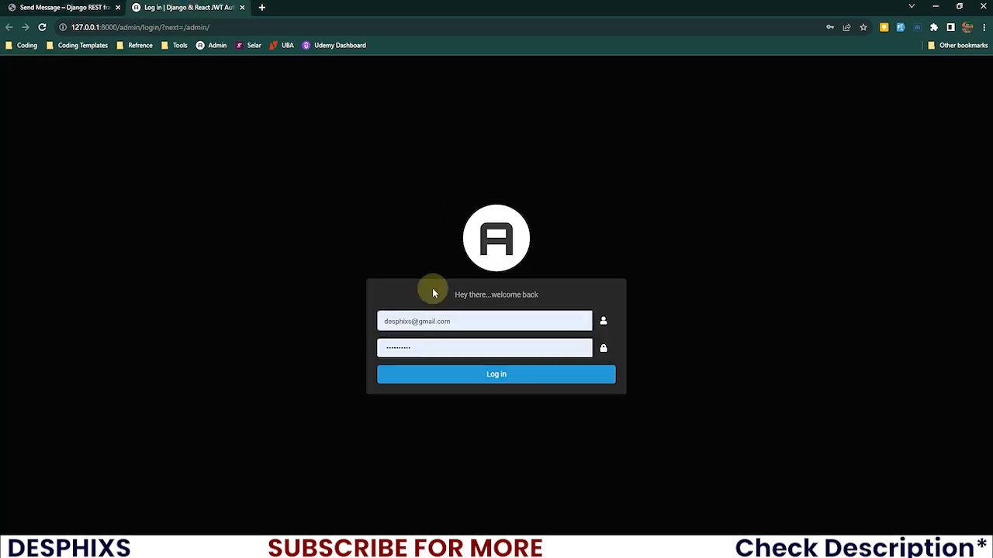
Log into the Django admin and view the Api Message list
{"action": "left_click", "coordinate": [496, 374]}
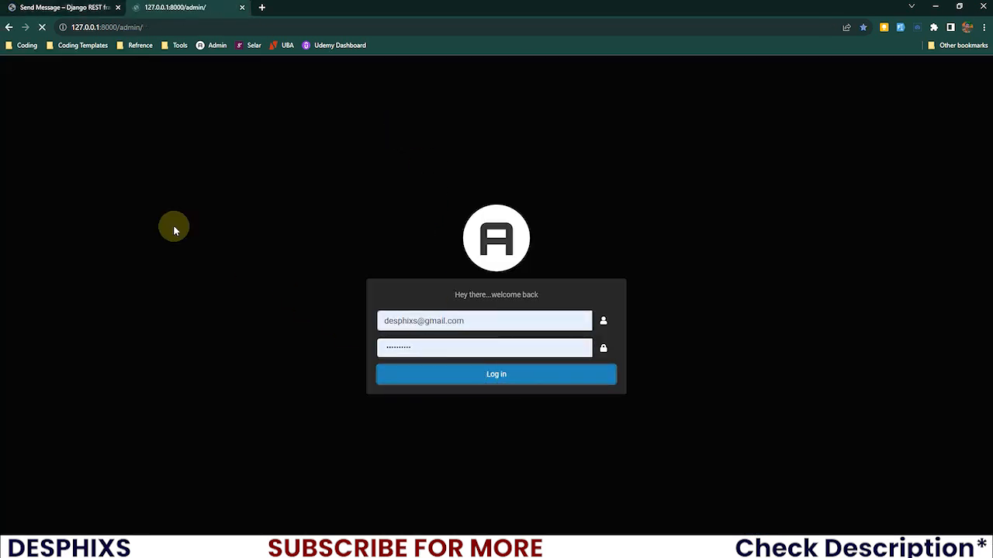
{"action": "left_click", "coordinate": [496, 374]}
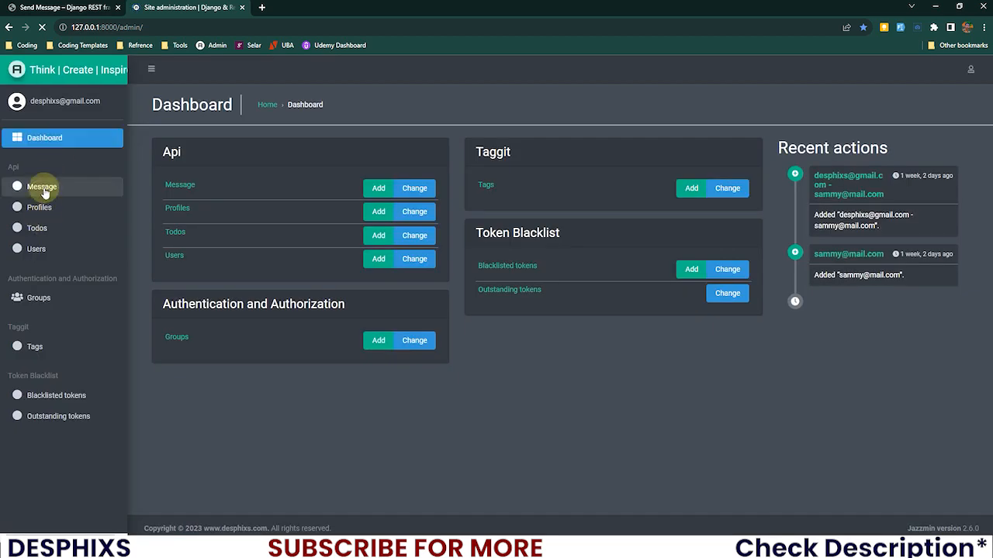
{"action": "left_click", "coordinate": [41, 186]}
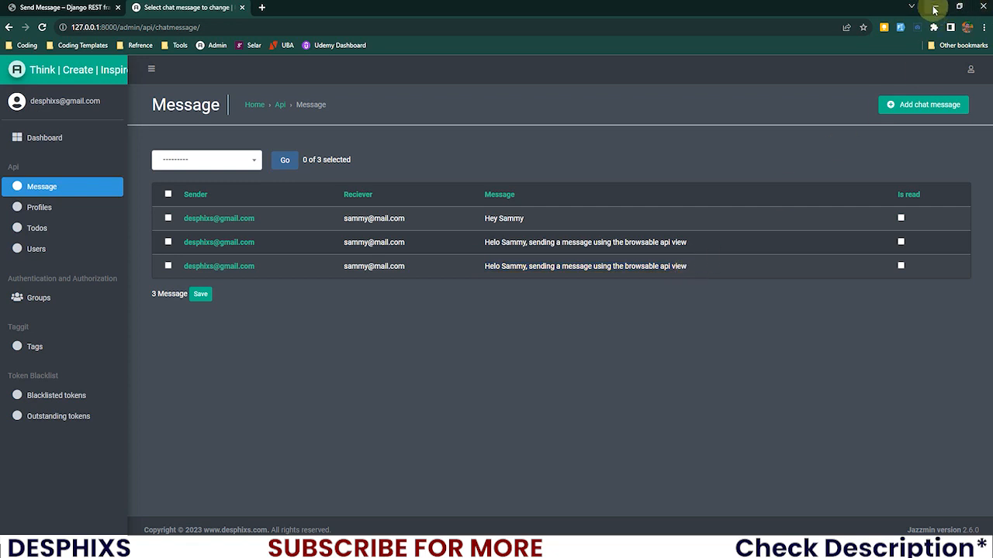
{"action": "mouse_move", "coordinate": [928, 9]}
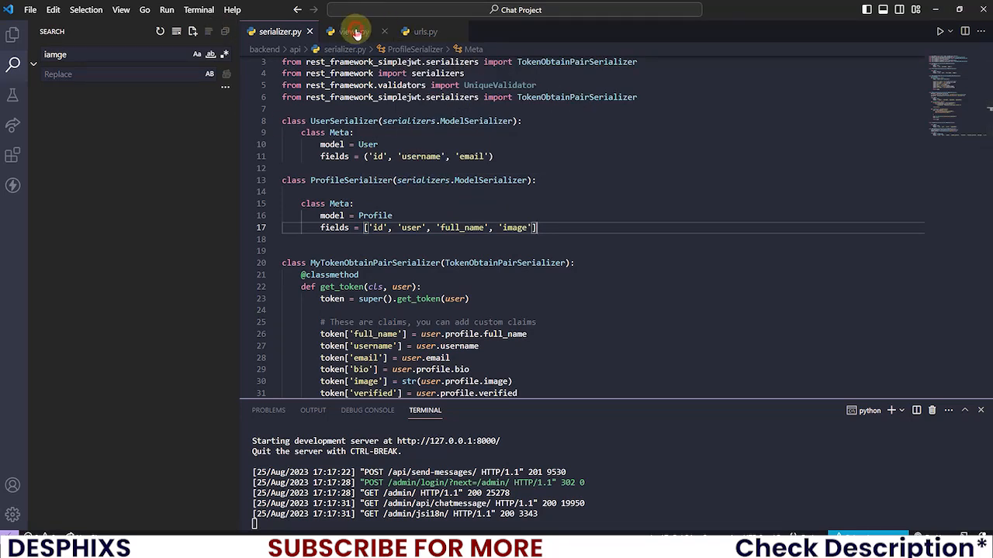
{"action": "left_click", "coordinate": [354, 31]}
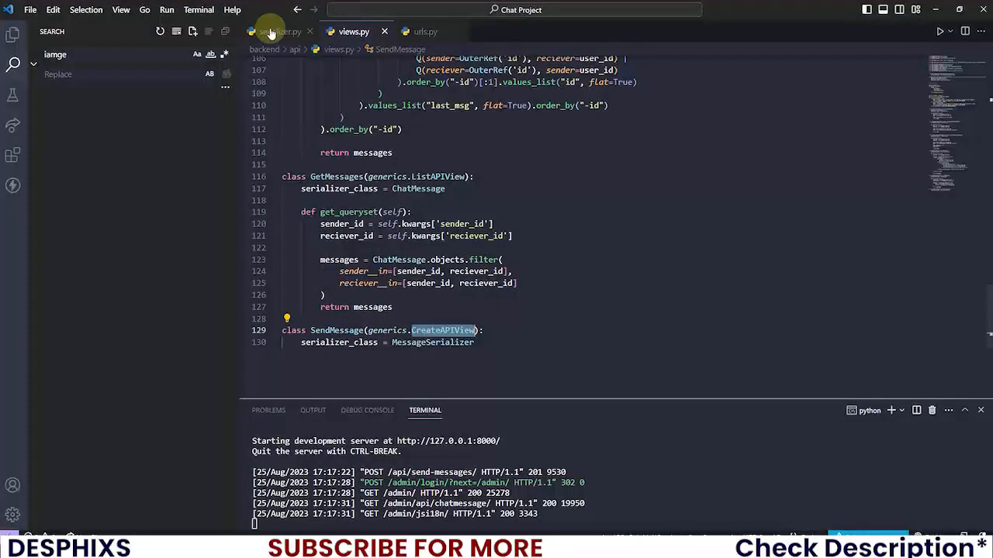
{"action": "left_click", "coordinate": [275, 32]}
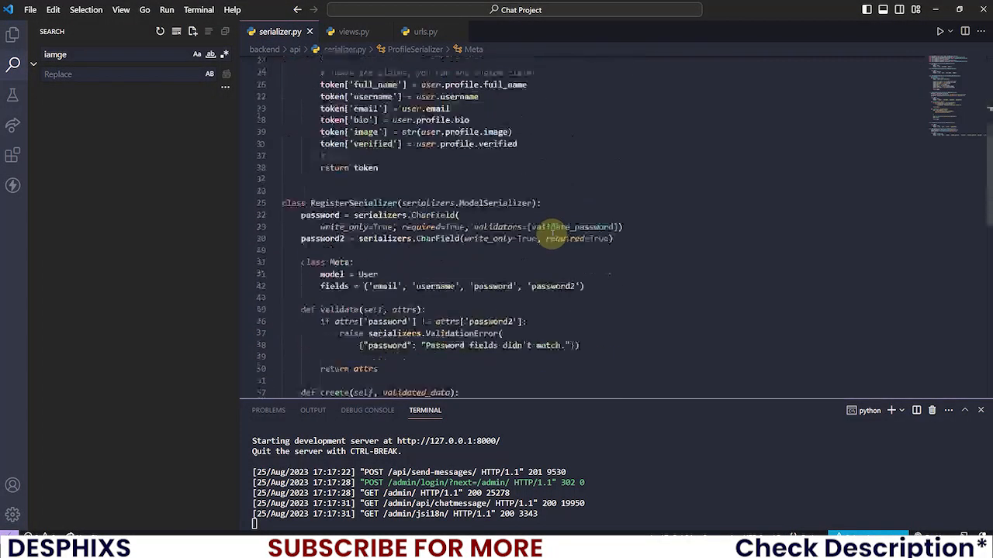
{"action": "scroll", "scroll_direction": "down", "scroll_amount": 3}
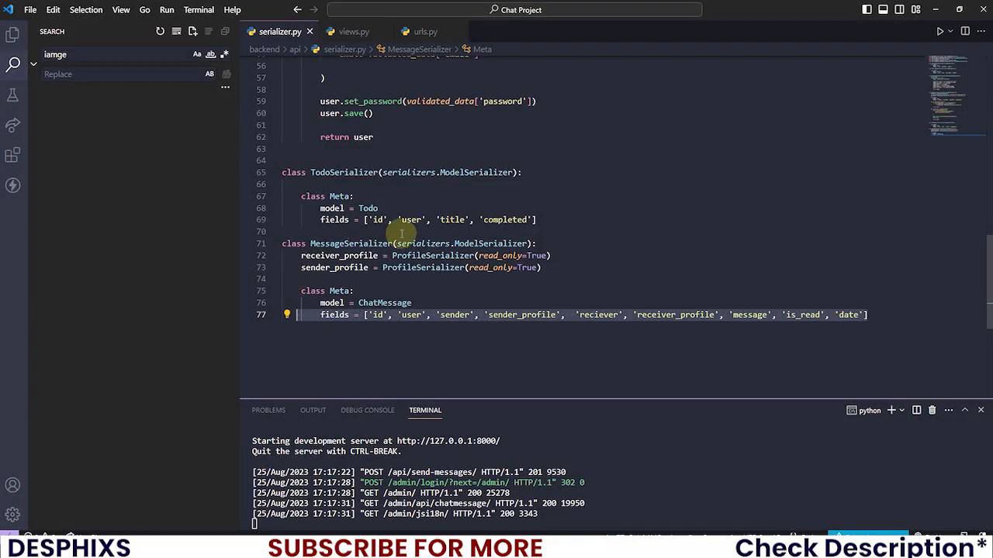
{"action": "left_click", "coordinate": [360, 32]}
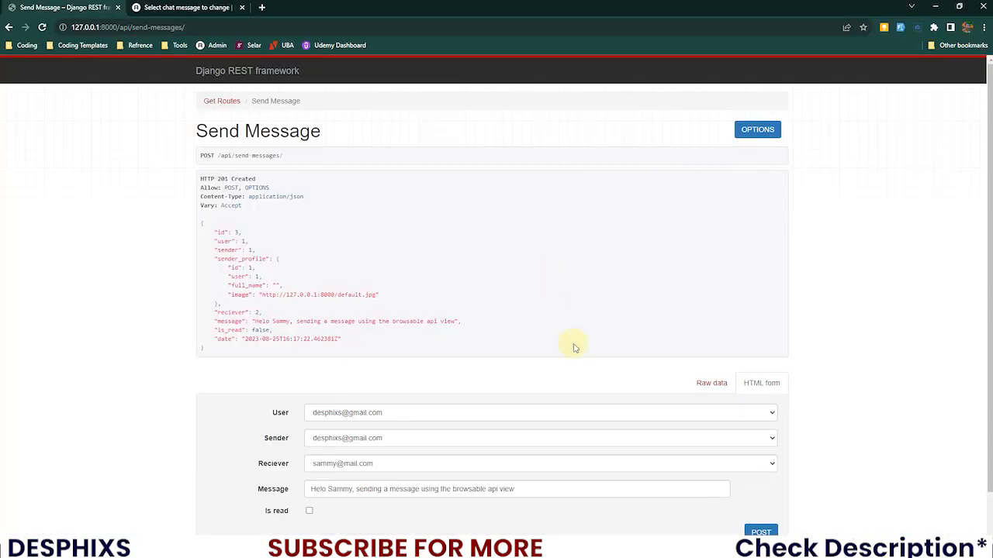
{"action": "mouse_move", "coordinate": [643, 412]}
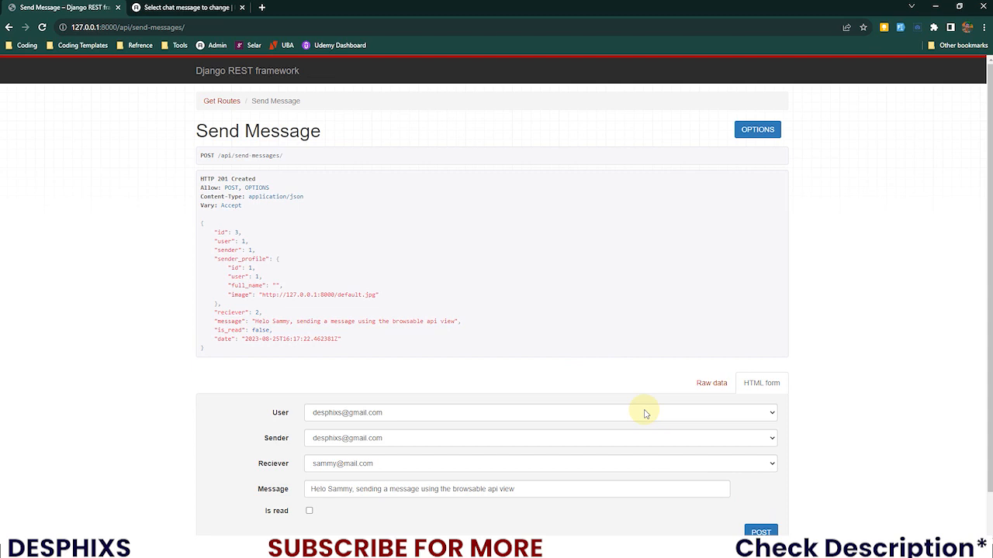
{"action": "mouse_move", "coordinate": [697, 100]}
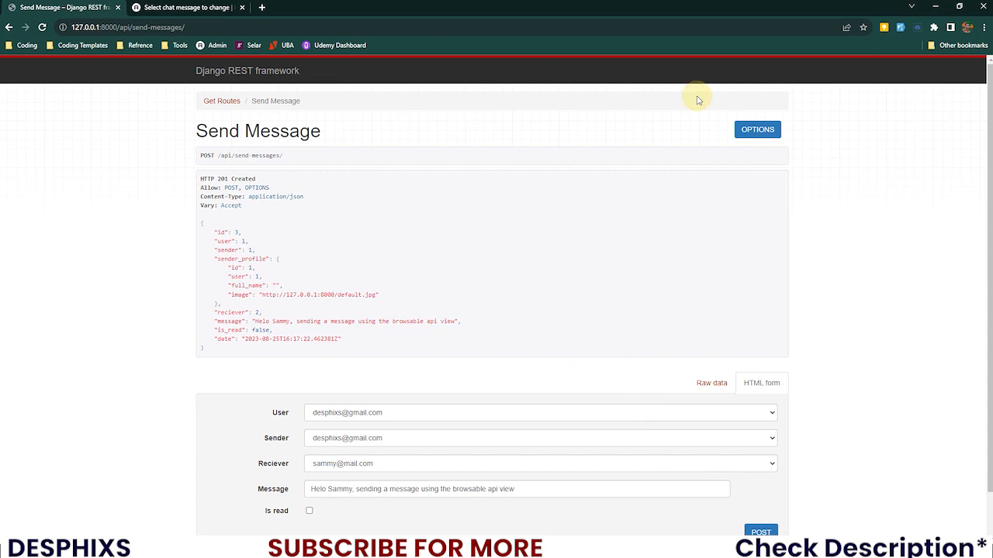